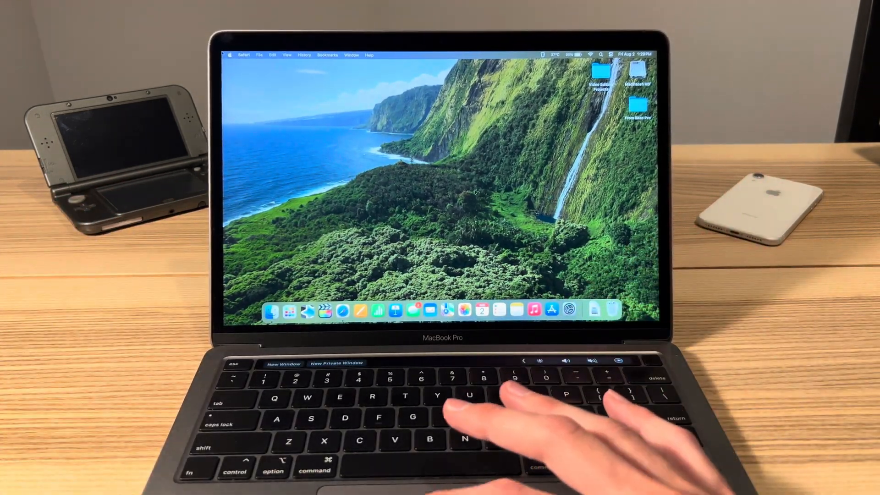
Show About This Mac with processor, graphics, memory and macOS version, then its online specs page
{"action": "left_click", "coordinate": [230, 55]}
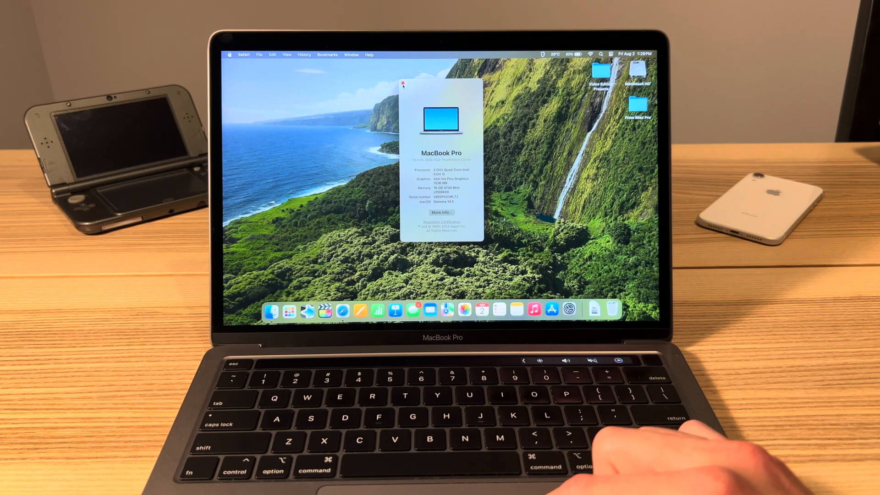
{"action": "left_click", "coordinate": [403, 86]}
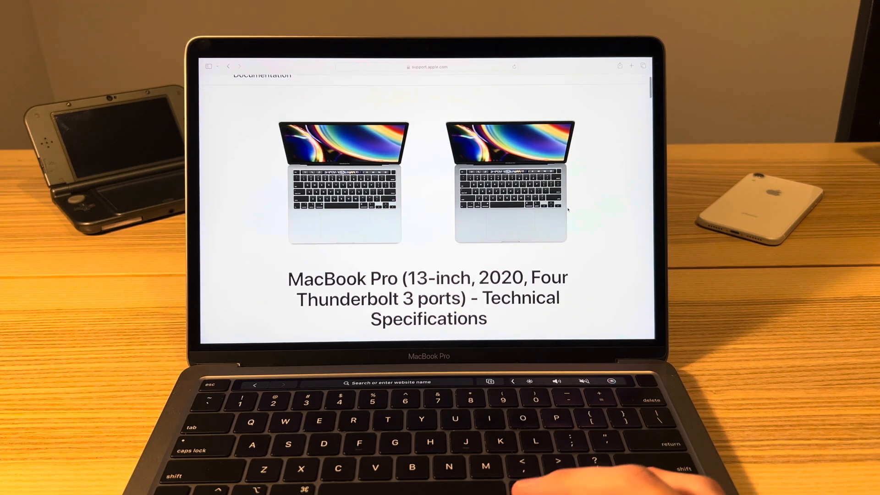
Scroll the Apple tech specs page past Display and Processor to Storage, Memory and Graphics
{"action": "scroll", "scroll_direction": "down", "scroll_amount": 3}
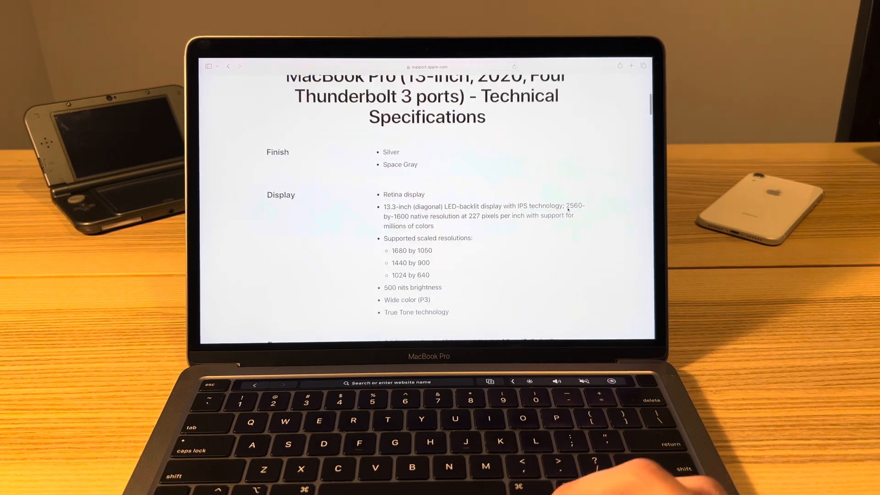
{"action": "scroll", "scroll_direction": "down", "scroll_amount": 3}
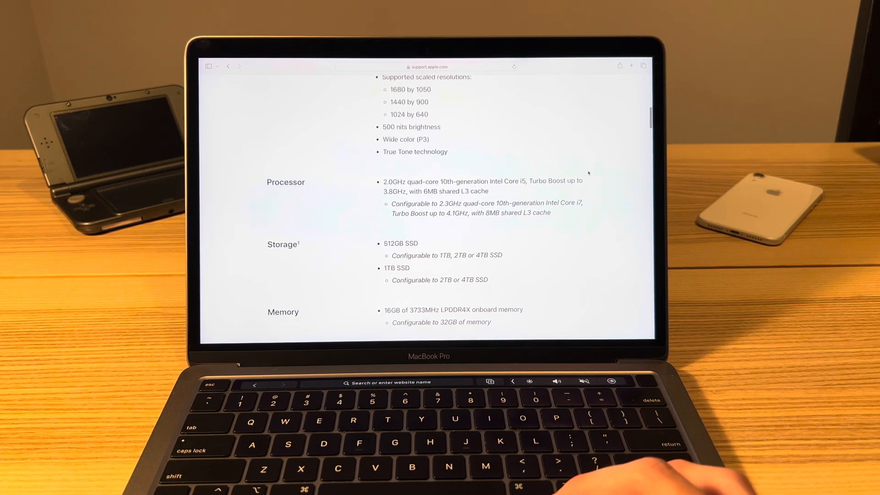
{"action": "scroll", "scroll_direction": "down", "scroll_amount": 3}
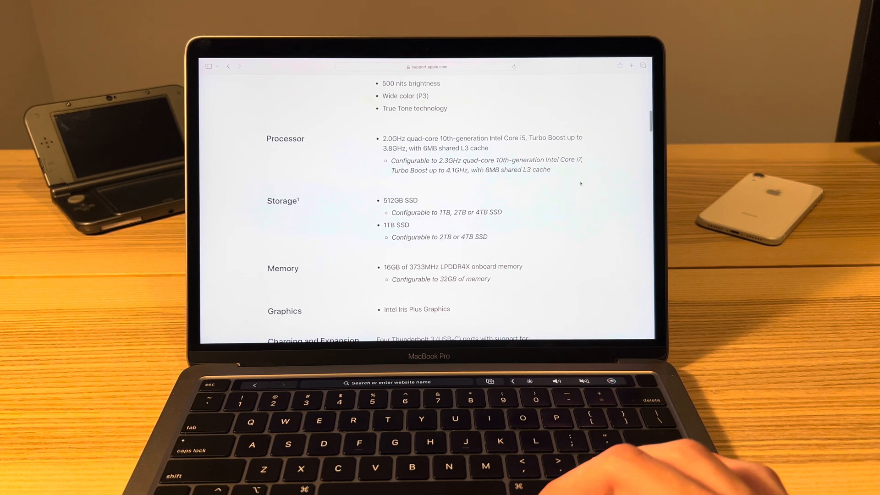
{"action": "scroll", "scroll_direction": "down", "scroll_amount": 3}
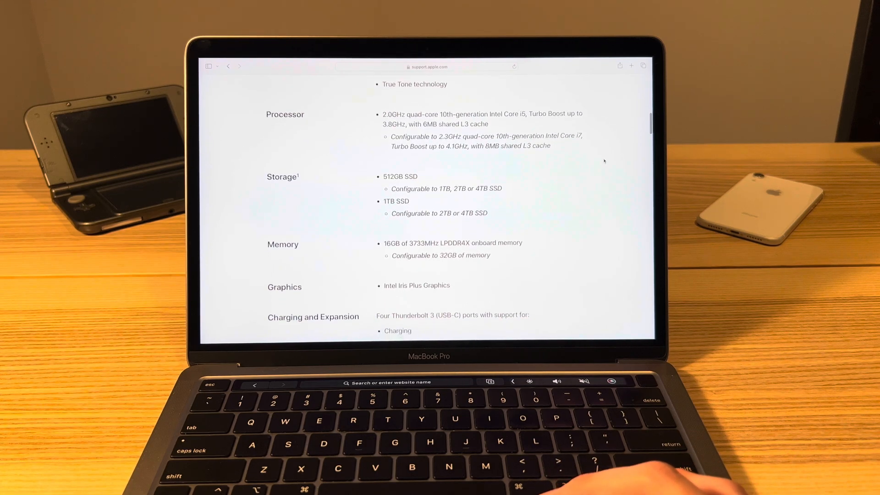
{"action": "scroll", "scroll_direction": "down", "scroll_amount": 3}
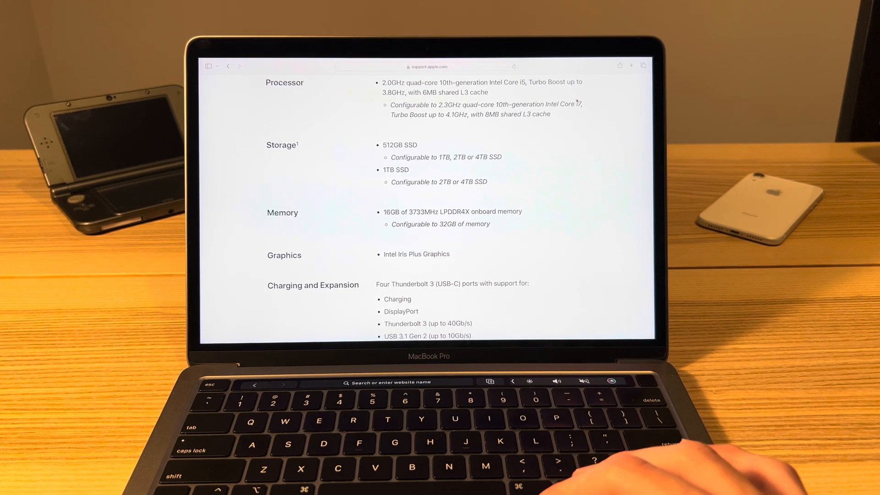
{"action": "scroll", "scroll_direction": "down", "scroll_amount": 3}
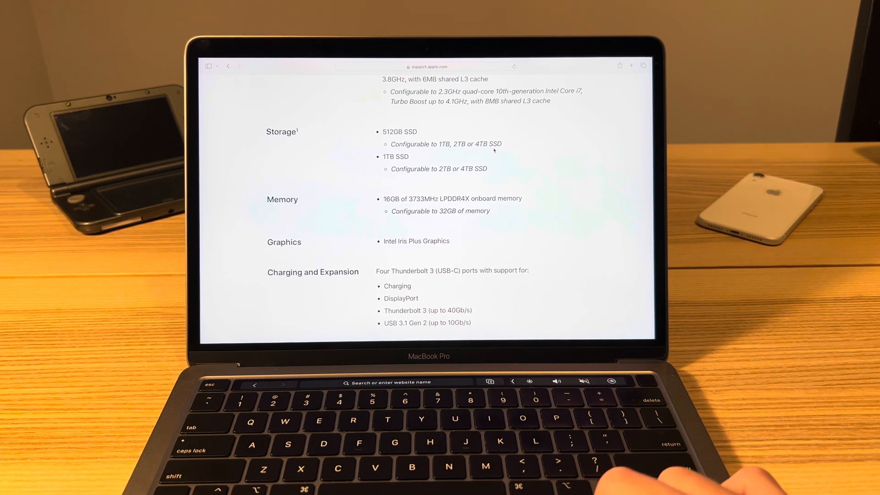
{"action": "scroll", "scroll_direction": "down", "scroll_amount": 3}
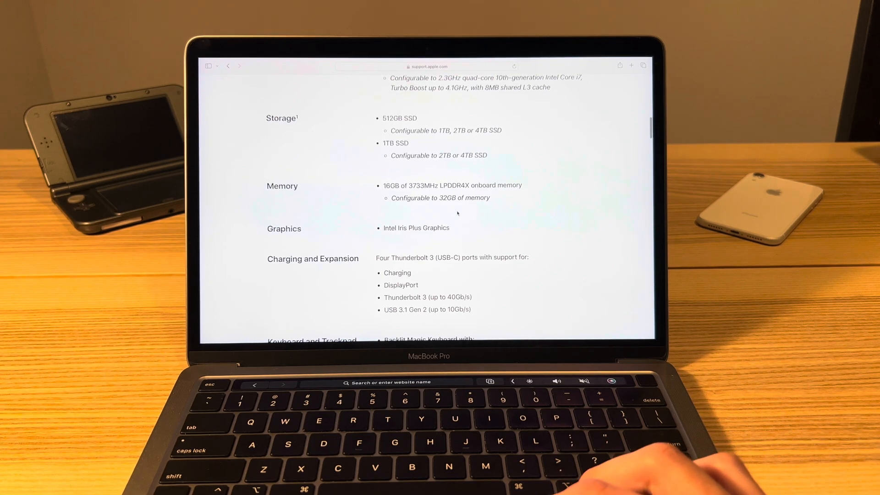
Scroll the tech specs page past Video Support to the Audio and Battery and Power sections
{"action": "scroll", "scroll_direction": "down", "scroll_amount": 3}
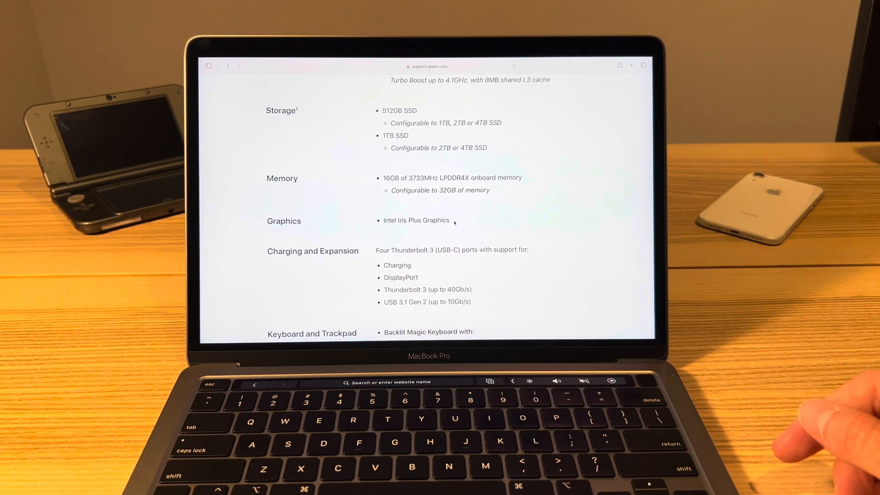
{"action": "scroll", "scroll_direction": "down", "scroll_amount": 3}
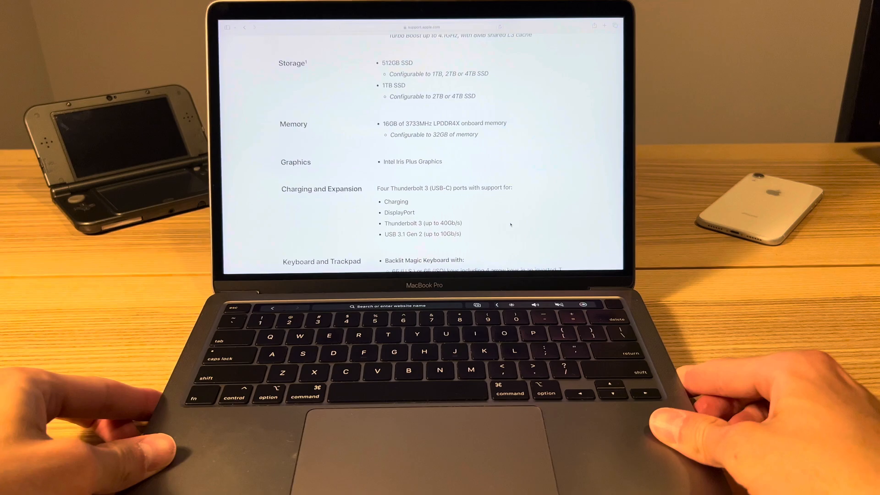
{"action": "scroll", "scroll_direction": "down", "scroll_amount": 3}
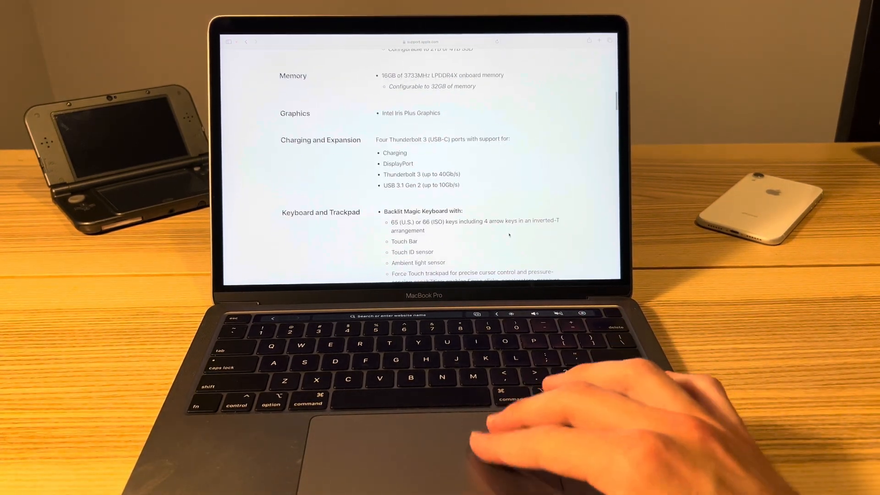
{"action": "scroll", "scroll_direction": "down", "scroll_amount": 3}
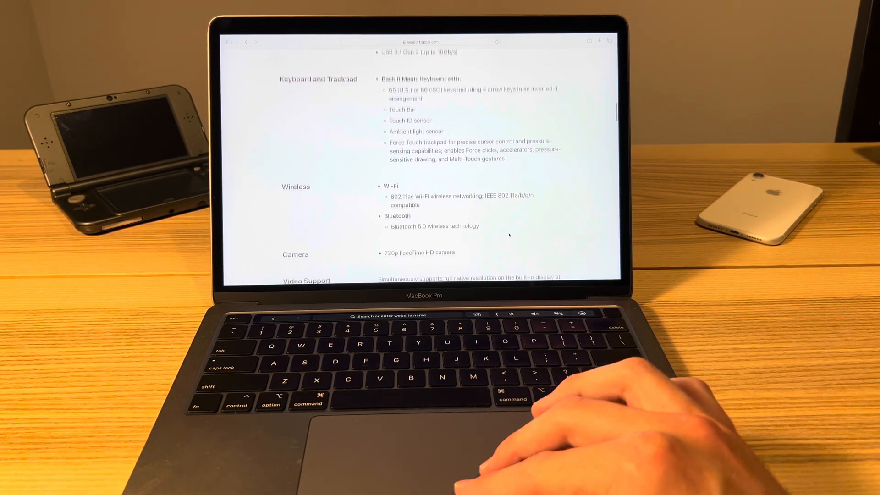
{"action": "scroll", "scroll_direction": "down", "scroll_amount": 3}
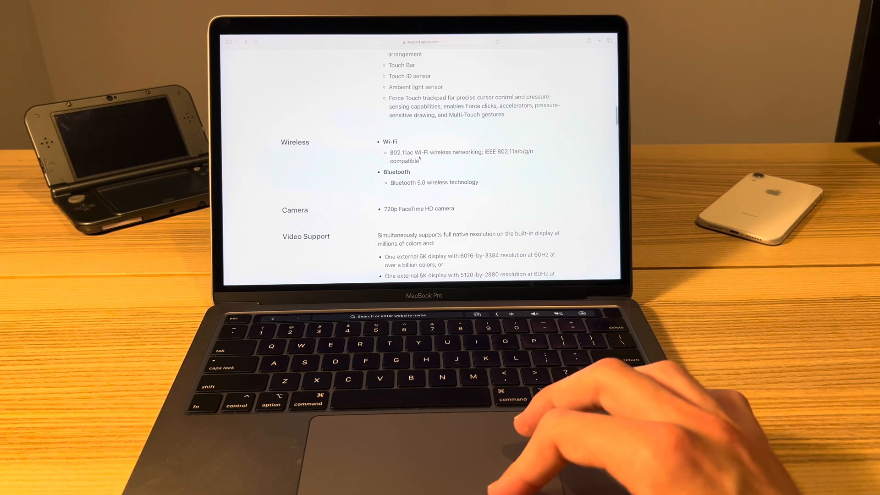
{"action": "scroll", "scroll_direction": "down", "scroll_amount": 3}
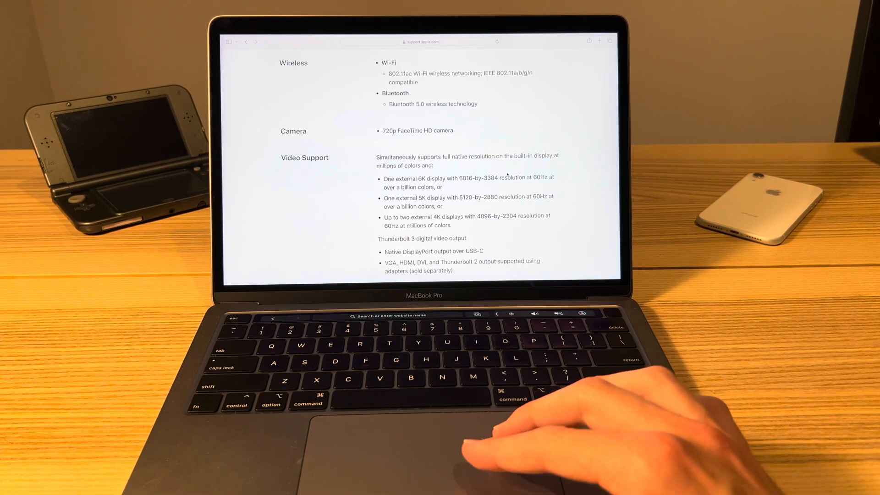
{"action": "scroll", "scroll_direction": "down", "scroll_amount": 3}
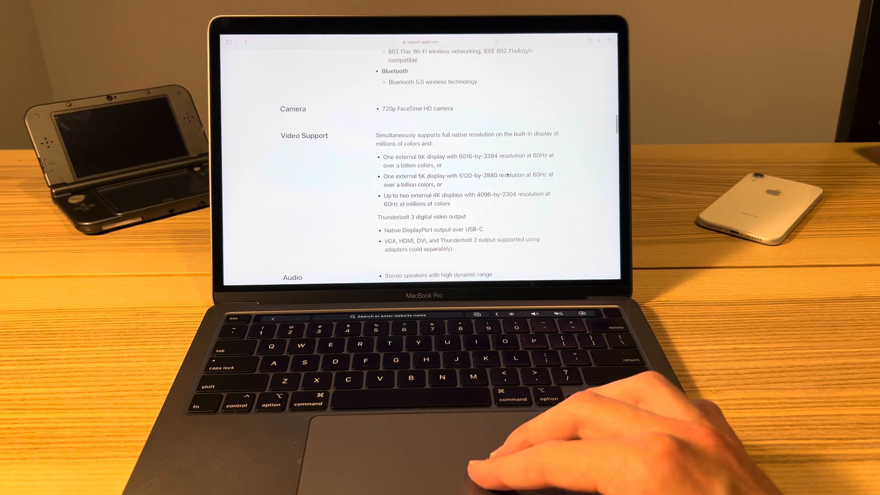
{"action": "scroll", "scroll_direction": "down", "scroll_amount": 3}
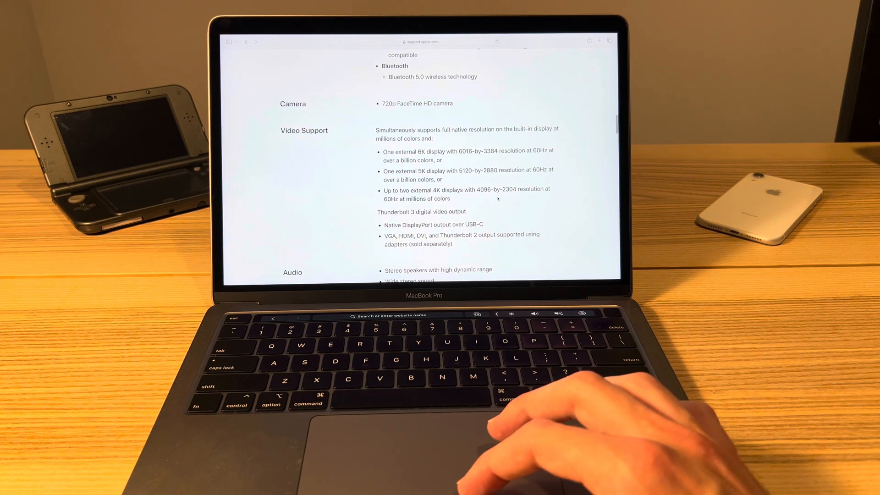
{"action": "scroll", "scroll_direction": "down", "scroll_amount": 3}
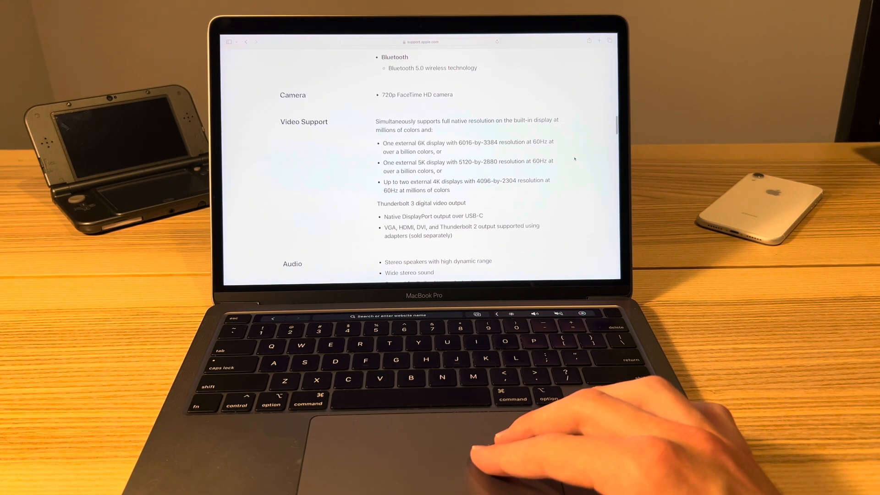
{"action": "scroll", "scroll_direction": "down", "scroll_amount": 3}
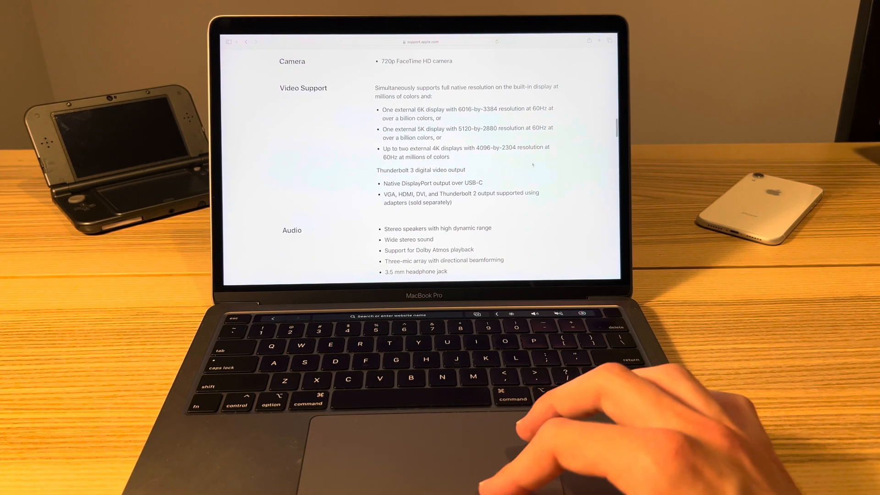
{"action": "scroll", "scroll_direction": "down", "scroll_amount": 3}
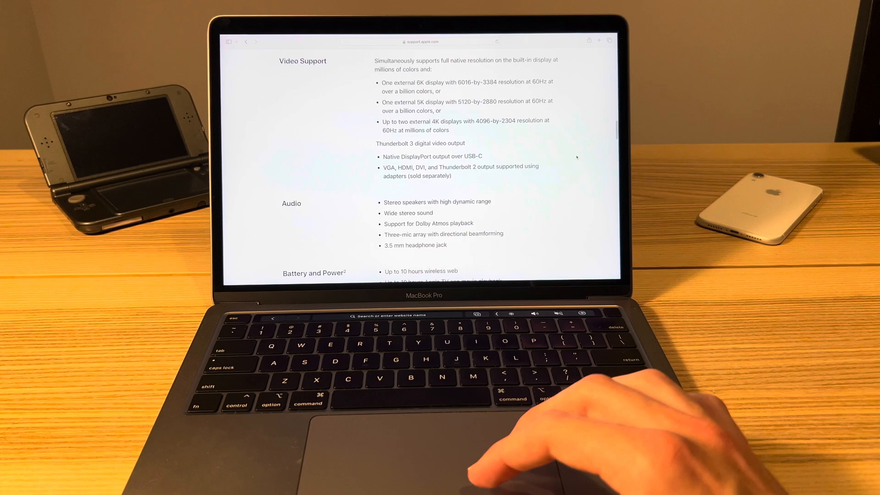
{"action": "scroll", "scroll_direction": "down", "scroll_amount": 3}
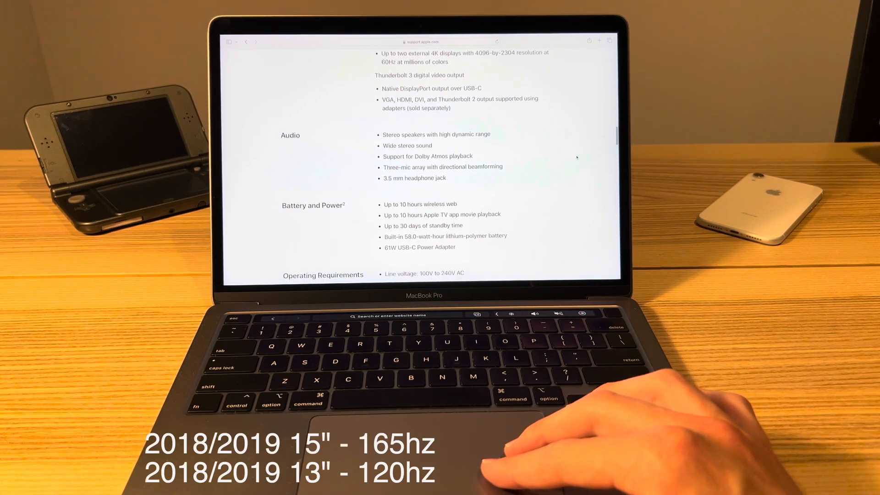
{"action": "scroll", "scroll_direction": "down", "scroll_amount": 3}
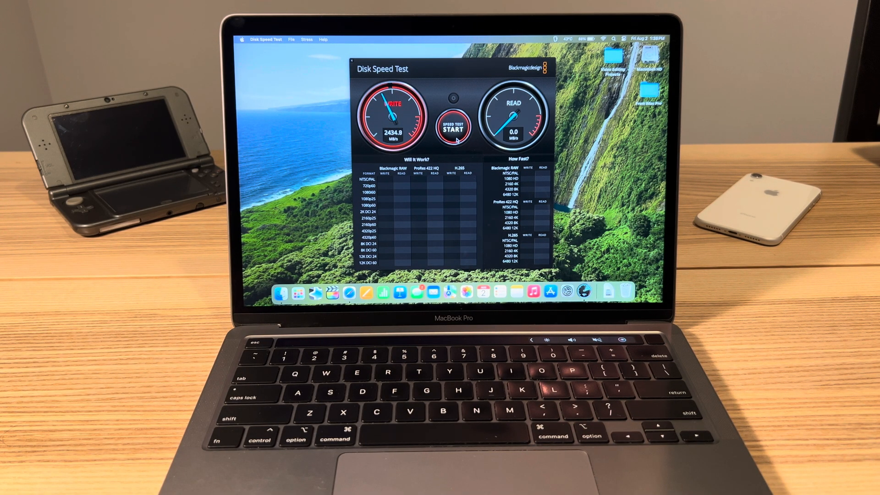
Run the Speed Test to measure the drive's write and read speeds
{"action": "left_click", "coordinate": [452, 125]}
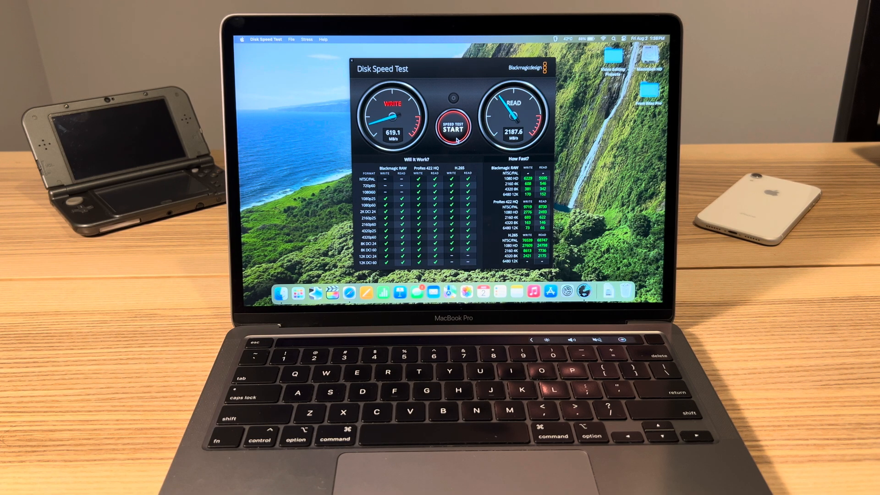
{"action": "left_click", "coordinate": [452, 125]}
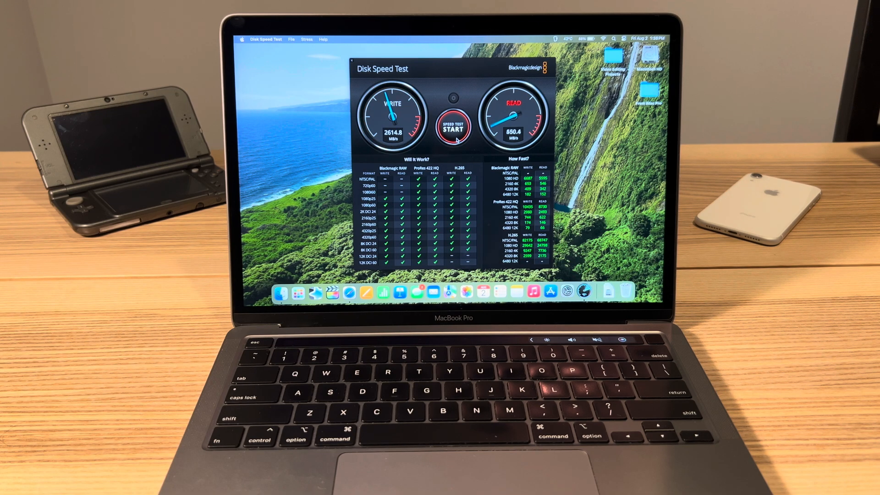
{"action": "left_click", "coordinate": [452, 126]}
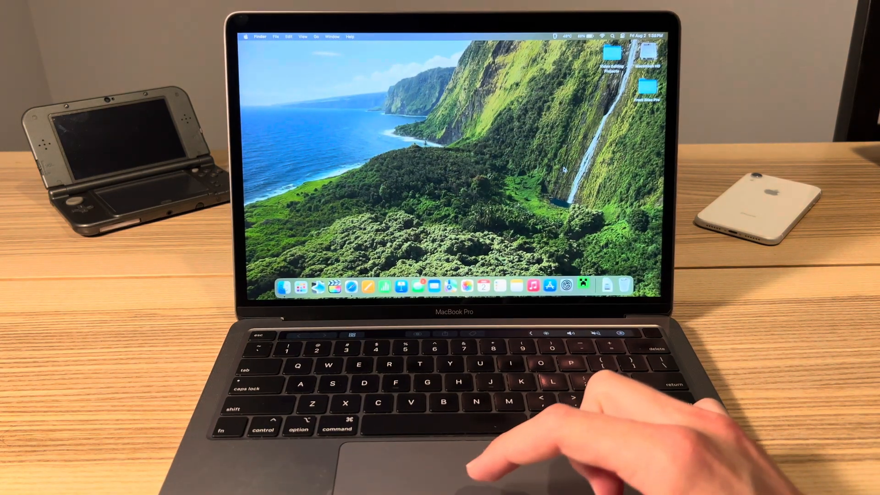
{"action": "left_click", "coordinate": [582, 286]}
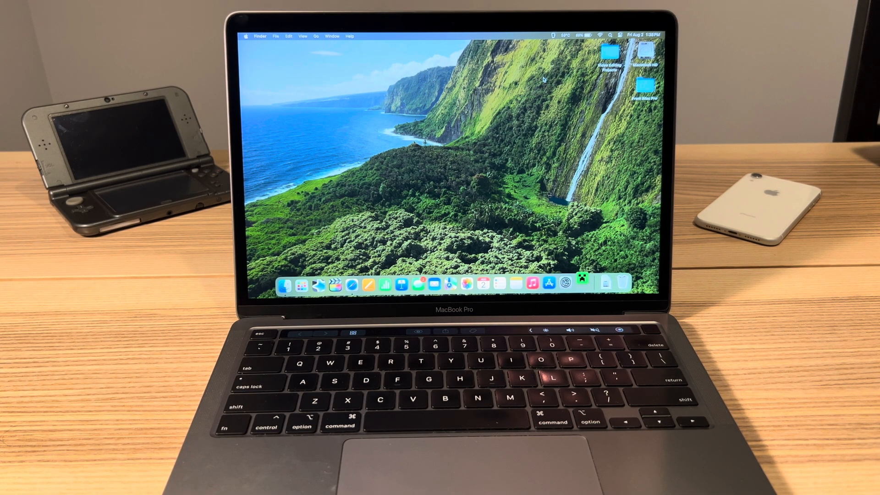
{"action": "left_click", "coordinate": [581, 285]}
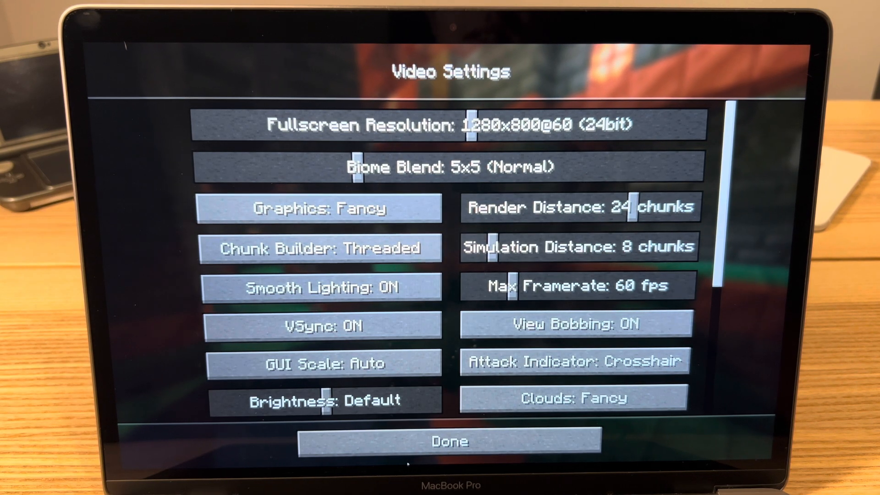
Scroll through the Video Settings options and leave them with Done
{"action": "scroll", "scroll_direction": "down", "scroll_amount": 3}
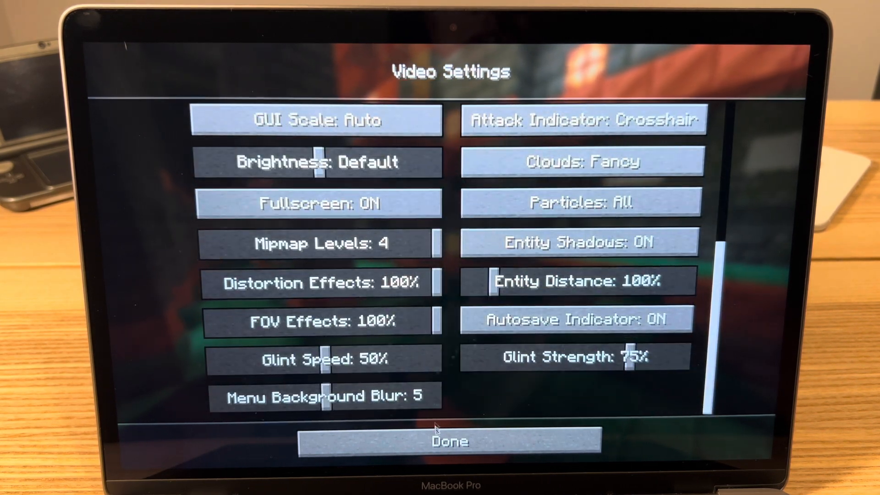
{"action": "left_click", "coordinate": [449, 441]}
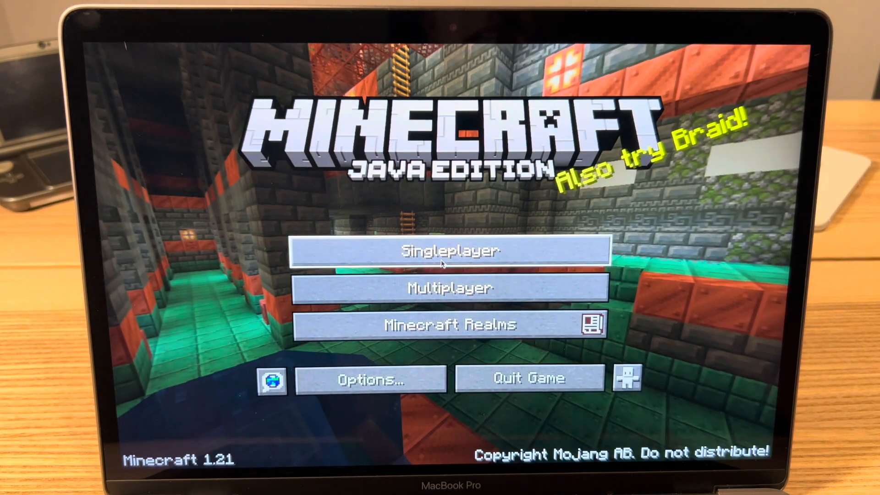
Enter the Singleplayer world list from the Minecraft title screen
{"action": "left_click", "coordinate": [450, 252]}
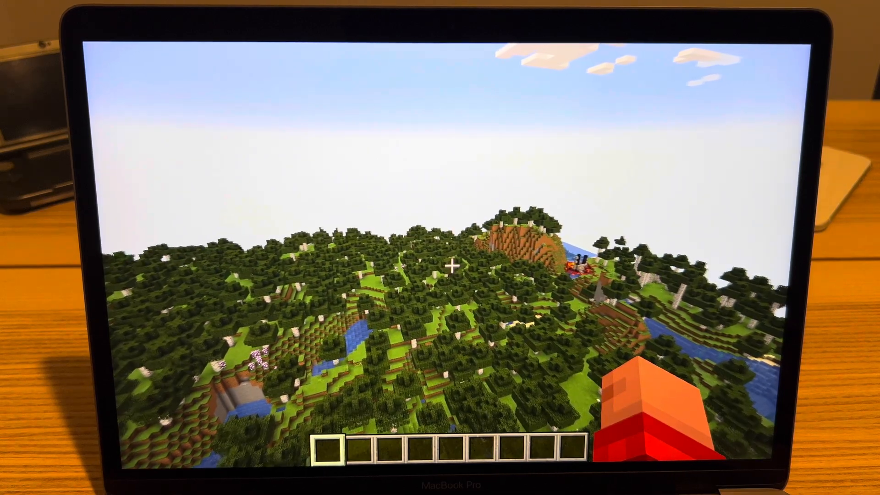
{"action": "mouse_move", "coordinate": [440, 267]}
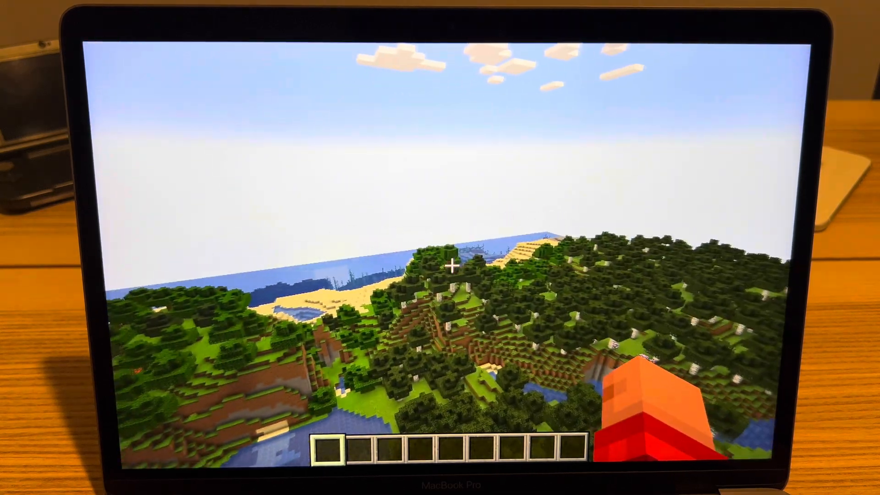
{"action": "mouse_move", "coordinate": [440, 265]}
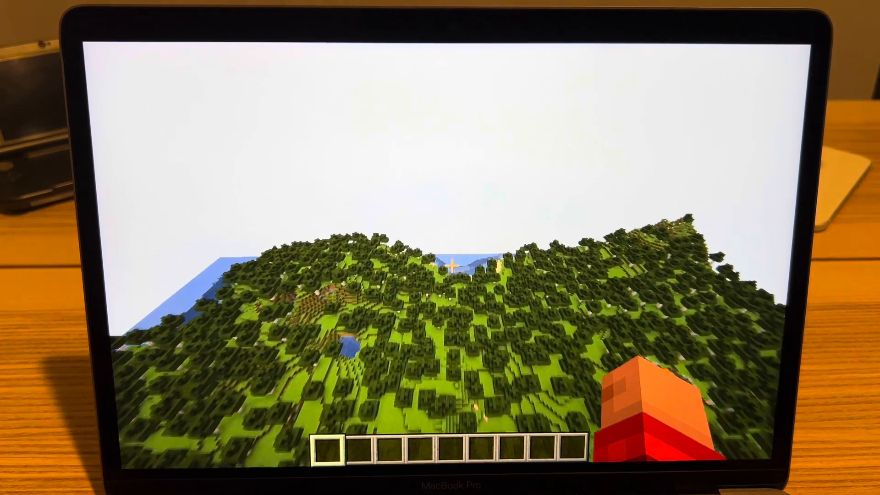
{"action": "mouse_move", "coordinate": [440, 263]}
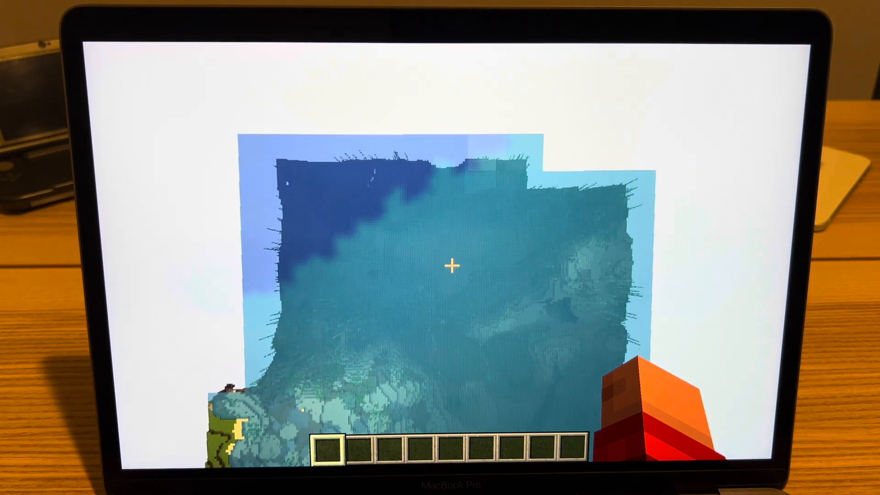
{"action": "mouse_move", "coordinate": [440, 265]}
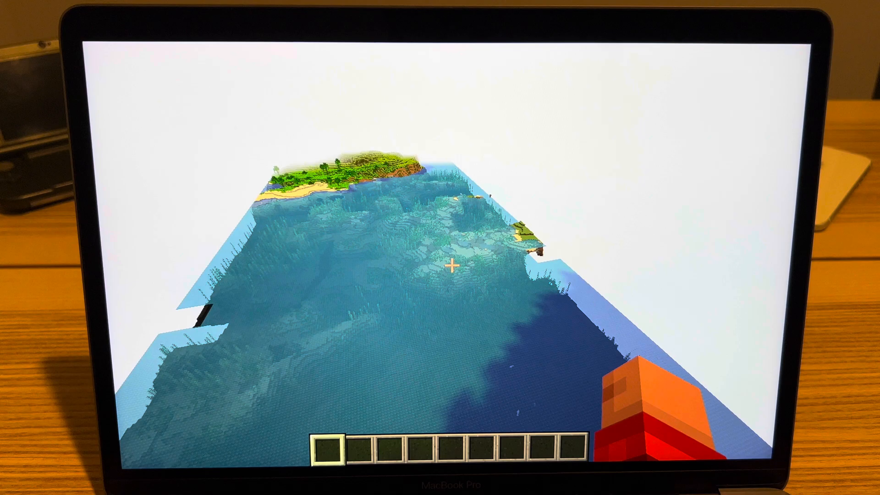
{"action": "mouse_move", "coordinate": [440, 264]}
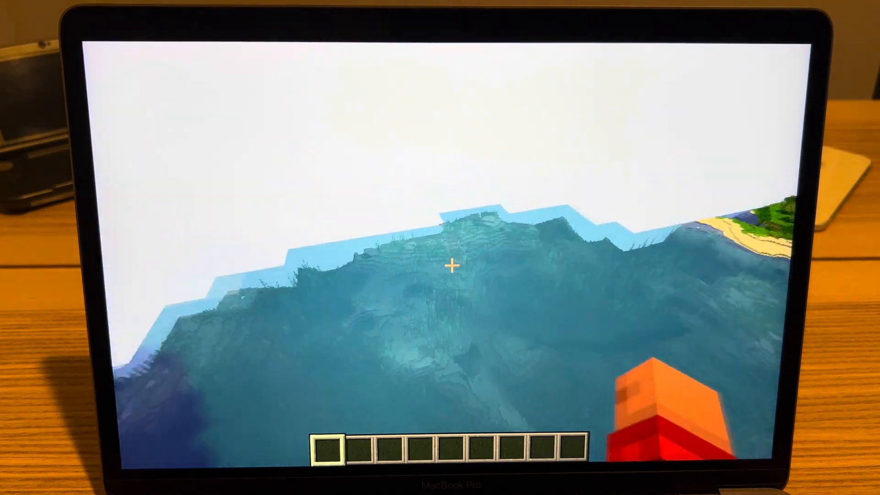
{"action": "mouse_move", "coordinate": [440, 264]}
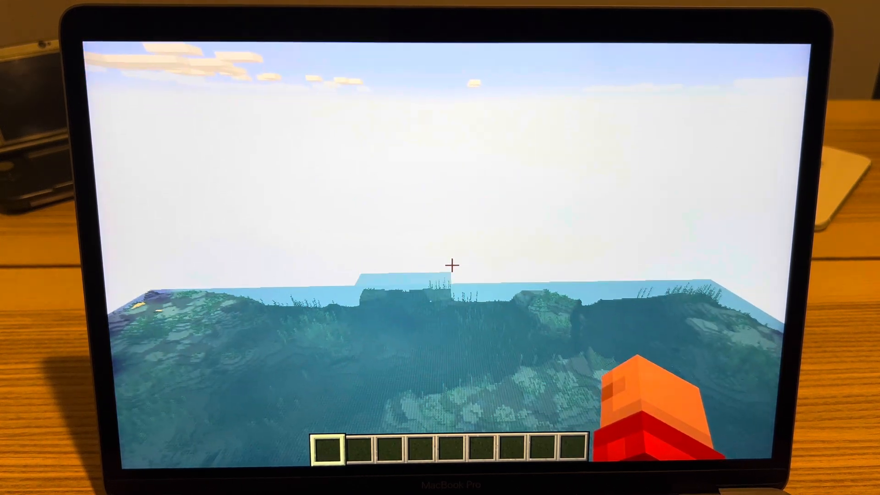
Quit Minecraft and return to the macOS desktop
{"action": "key", "text": "Escape"}
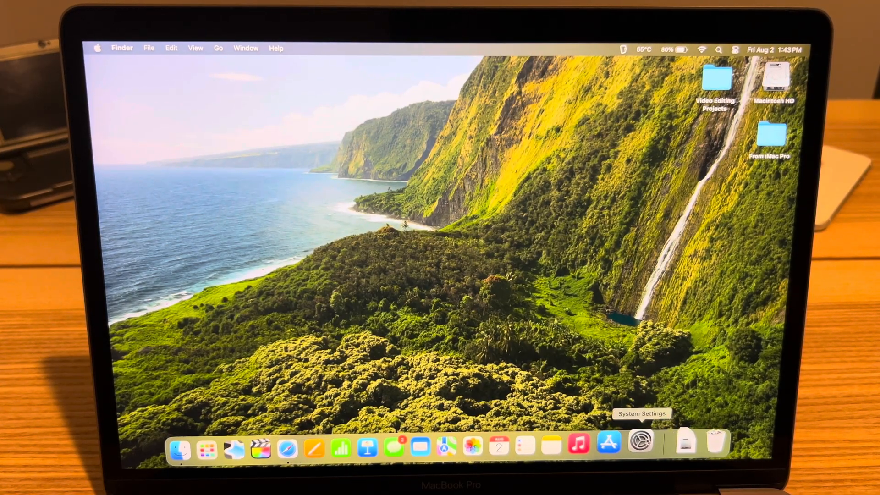
Show General > Software Update in System Settings, listing macOS Sonoma 14.6
{"action": "left_click", "coordinate": [640, 443]}
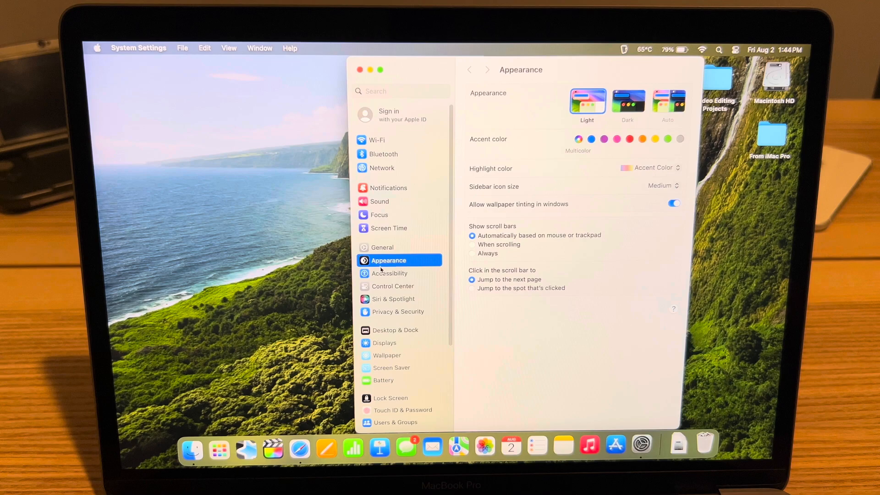
{"action": "left_click", "coordinate": [382, 247]}
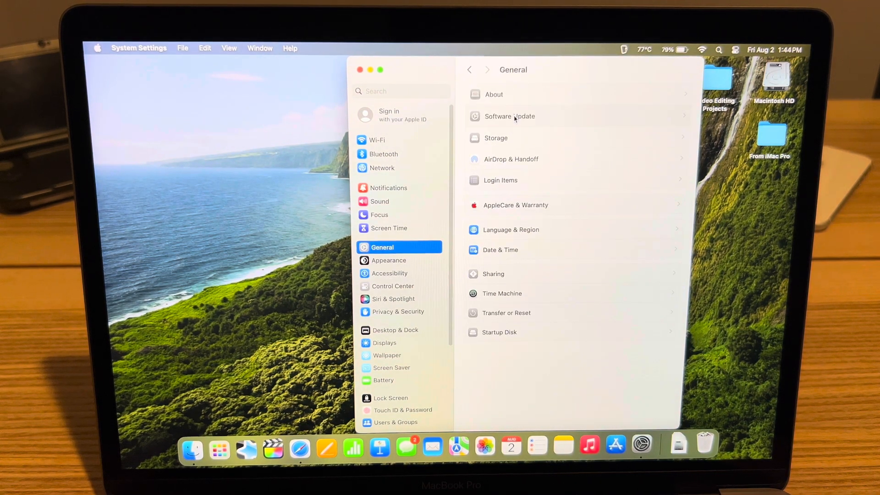
{"action": "left_click", "coordinate": [502, 116]}
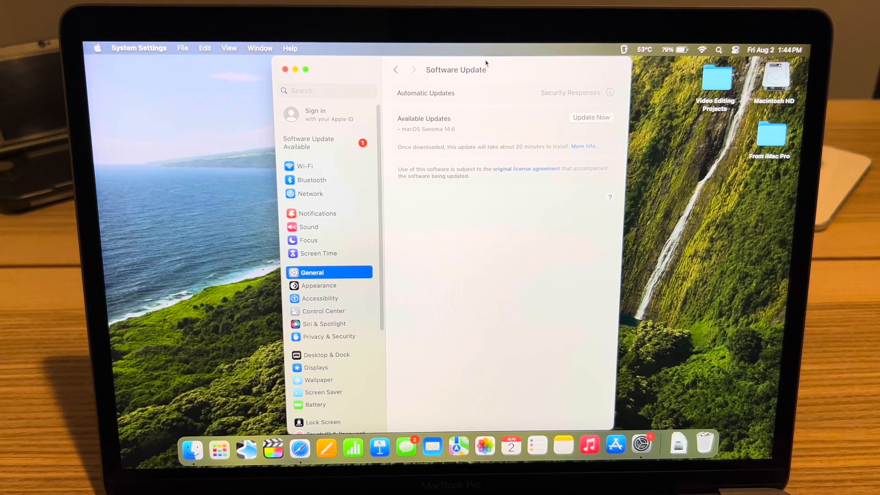
{"action": "mouse_move", "coordinate": [445, 148]}
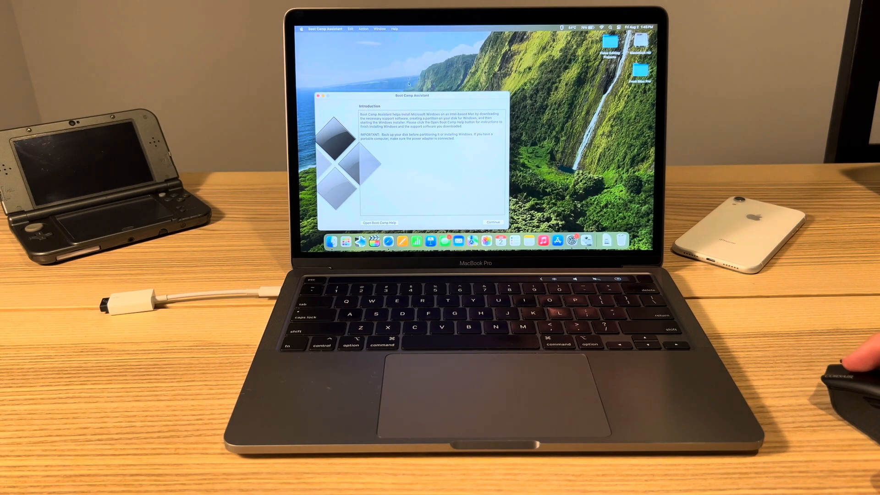
Drag the Boot Camp Assistant Introduction window to the centre of the screen
{"action": "left_click_drag", "start_coordinate": [429, 94], "coordinate": [484, 70]}
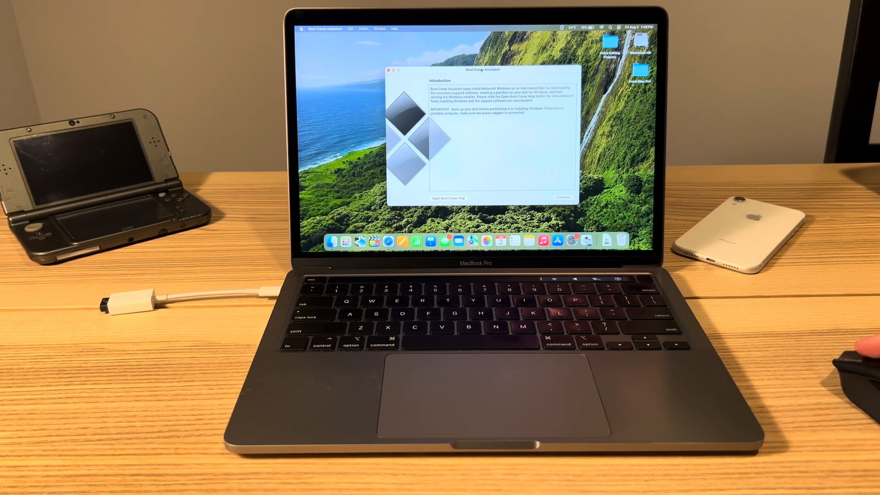